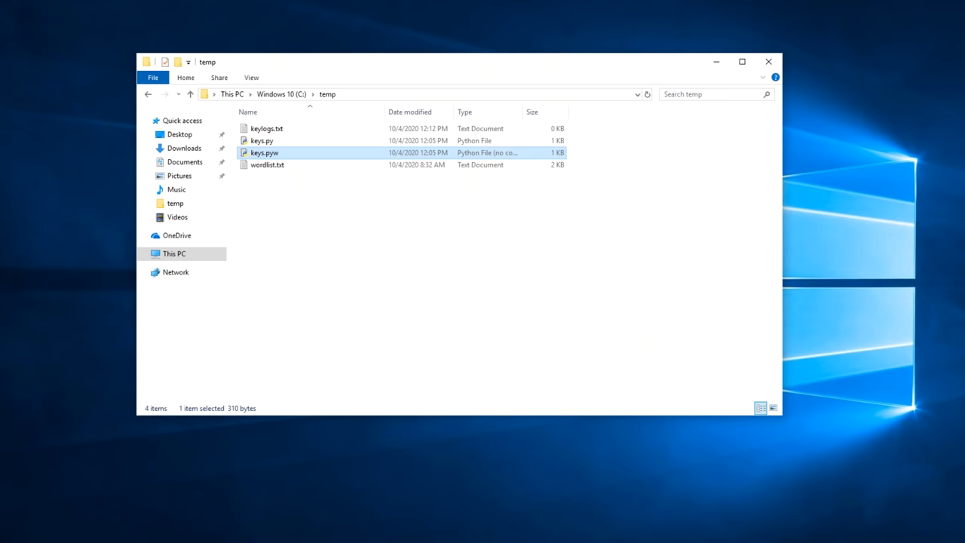
- Open keys.pyw from the temp folder to display the pynput keylogger code
double_click(265, 153)
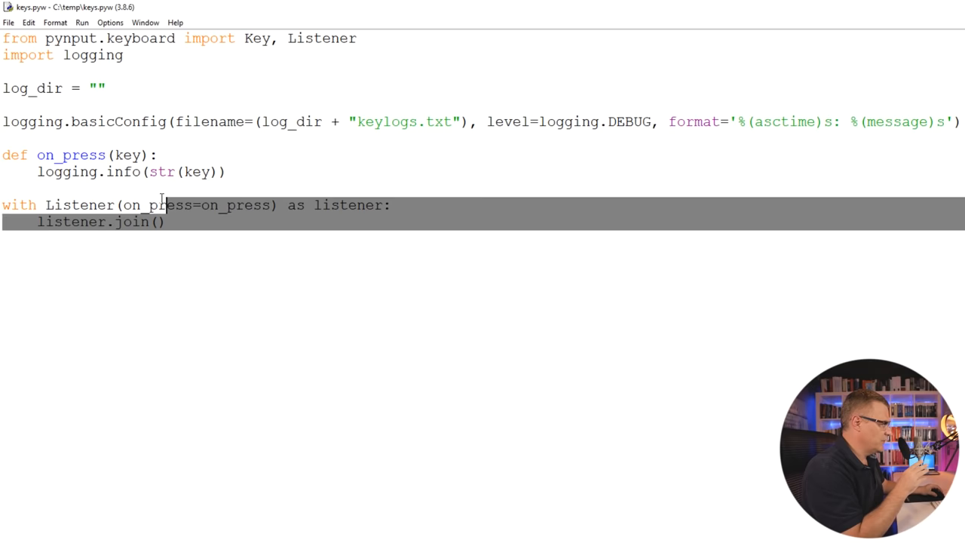
- Close the keys.pyw editor window, returning to the temp folder listing
key("ctrl+a")
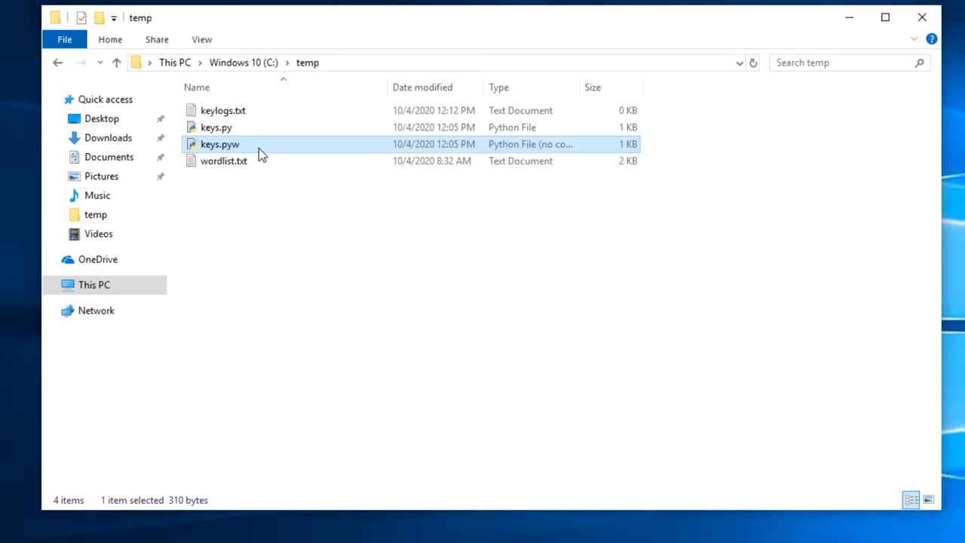
- Bring up a Command Prompt showing ipconfig output with the address 192.168.1.16
type("hello")
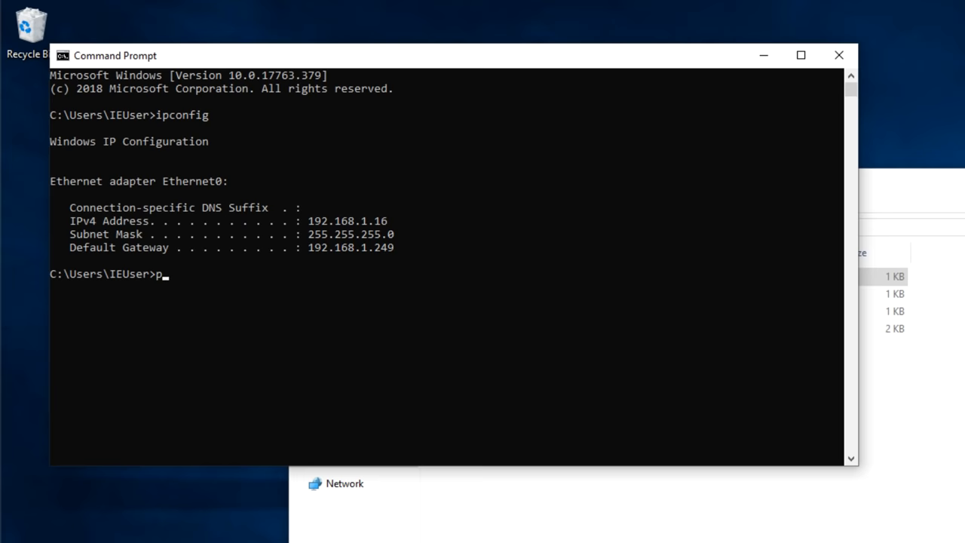
- Ping google.com, then close the prompt so keylogs.txt shows grown to 1 KB
type("ing google.com")
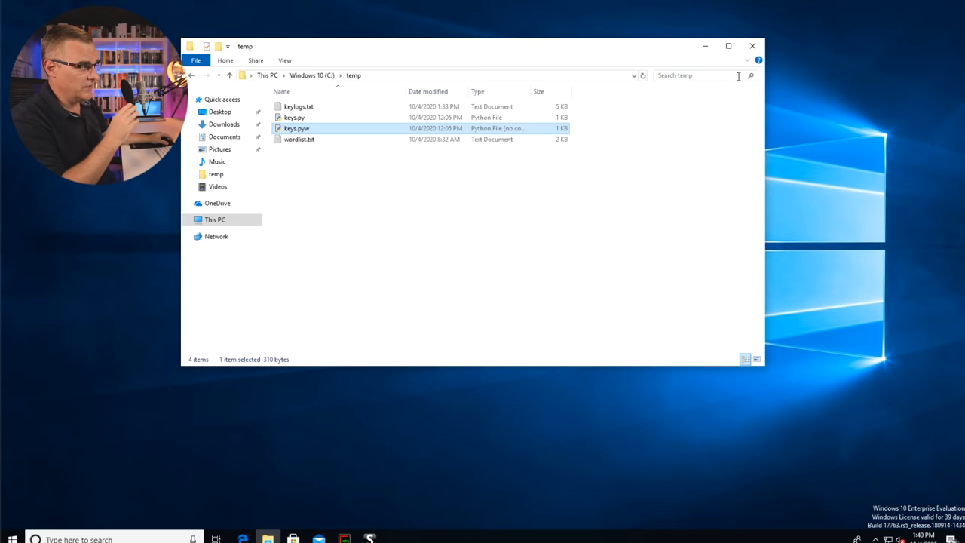
- Minimize the temp folder window and bring up the taskbar's context menu
left_click(753, 45)
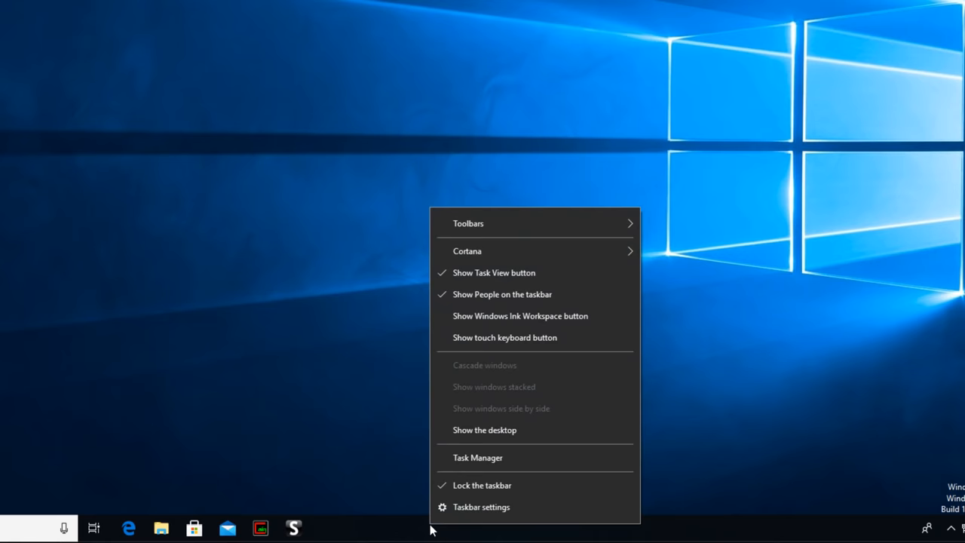
- Launch Task Manager and select the Python (32 bit) keylogger background process
left_click(476, 458)
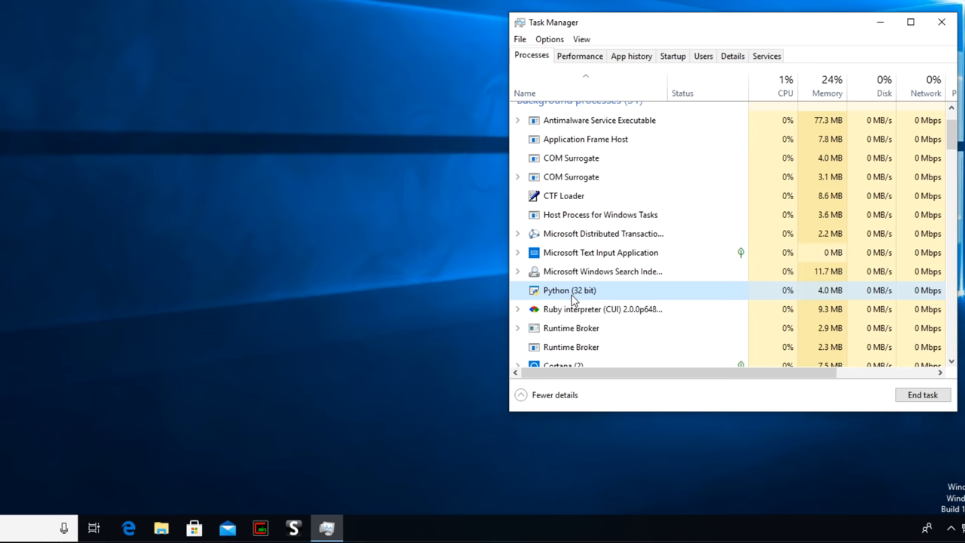
left_click(9, 527)
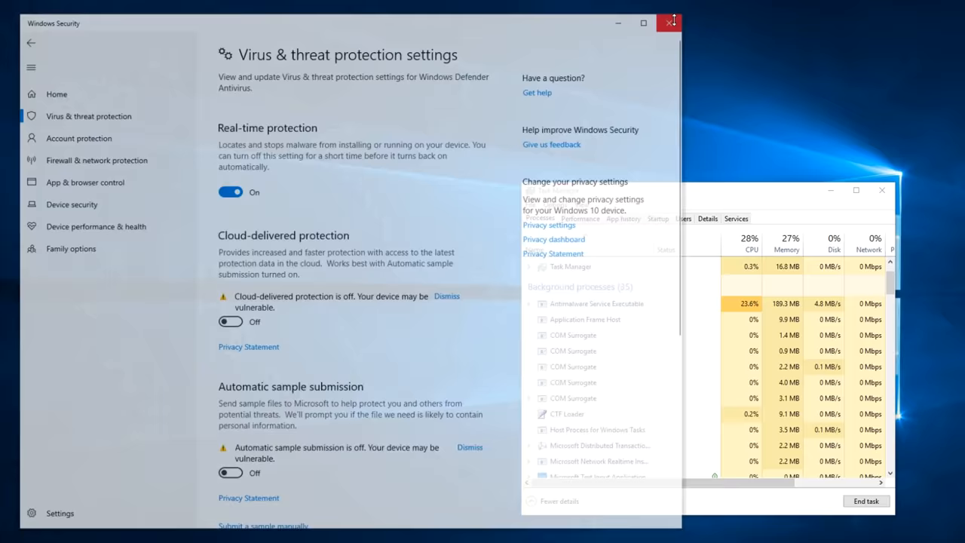
- Close Windows Security and return to the temp folder with keys.pyw highlighted
left_click(669, 23)
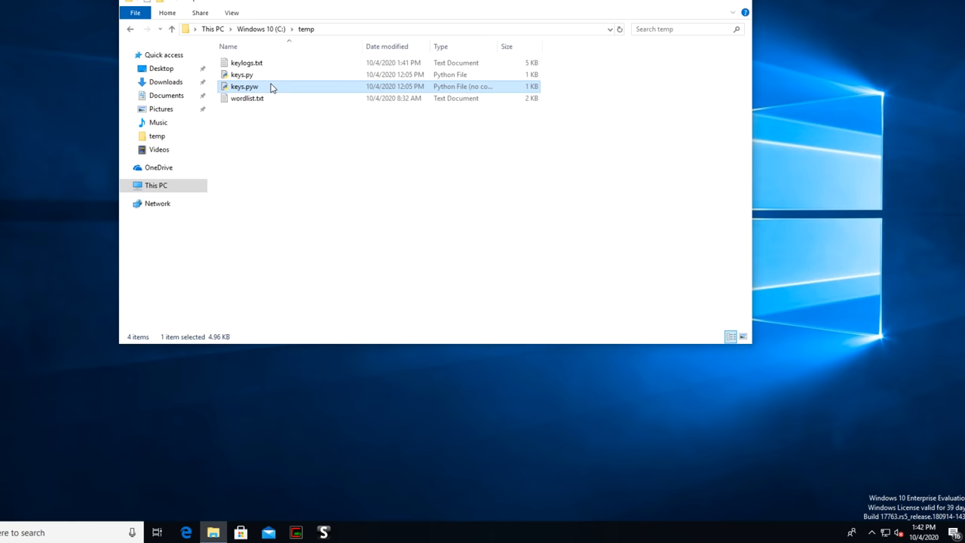
- Open the Windows Defender threat notification, triggering the User Account Control prompt
left_click(351, 531)
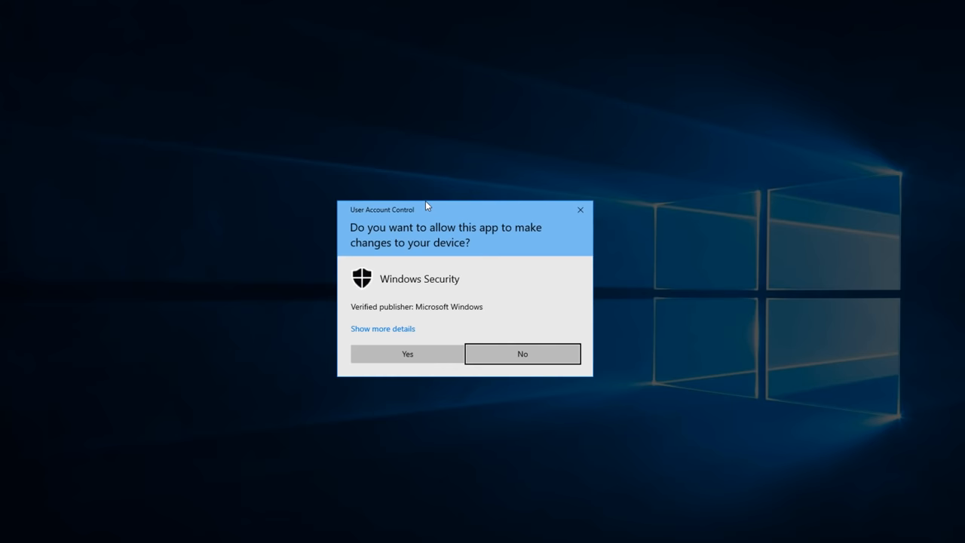
- Allow UAC and view details showing HackTool:Python/Keylogger.A quarantined C:\temp\keys.pyw
left_click(407, 353)
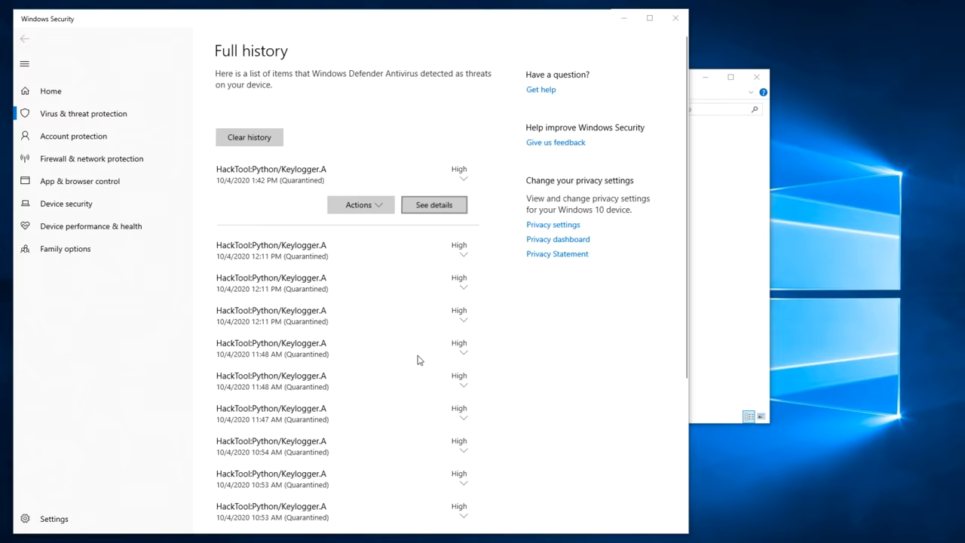
left_click(435, 205)
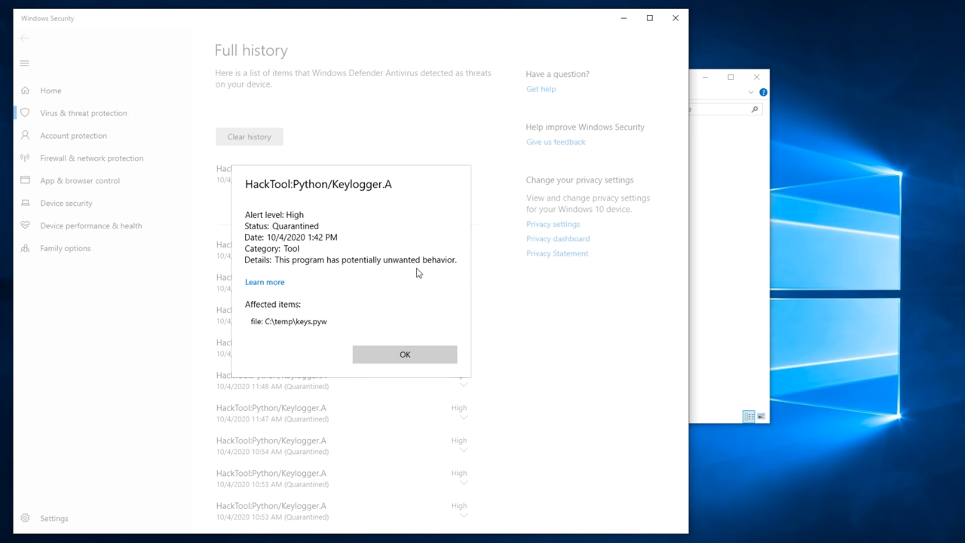
mouse_move(365, 326)
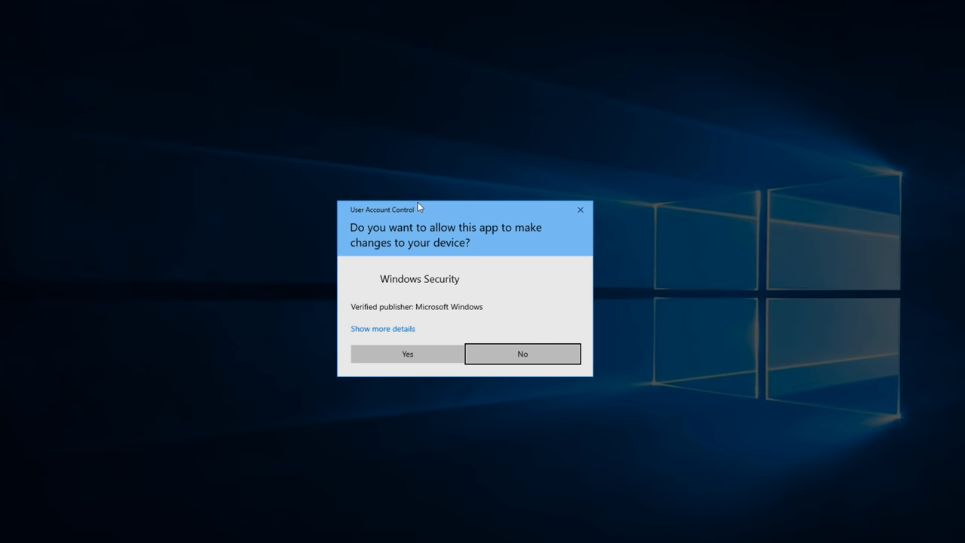
- View the 1:43 PM Keylogger.A detection quarantining C:\temp\keys.py, then allow the next UAC prompt
left_click(407, 353)
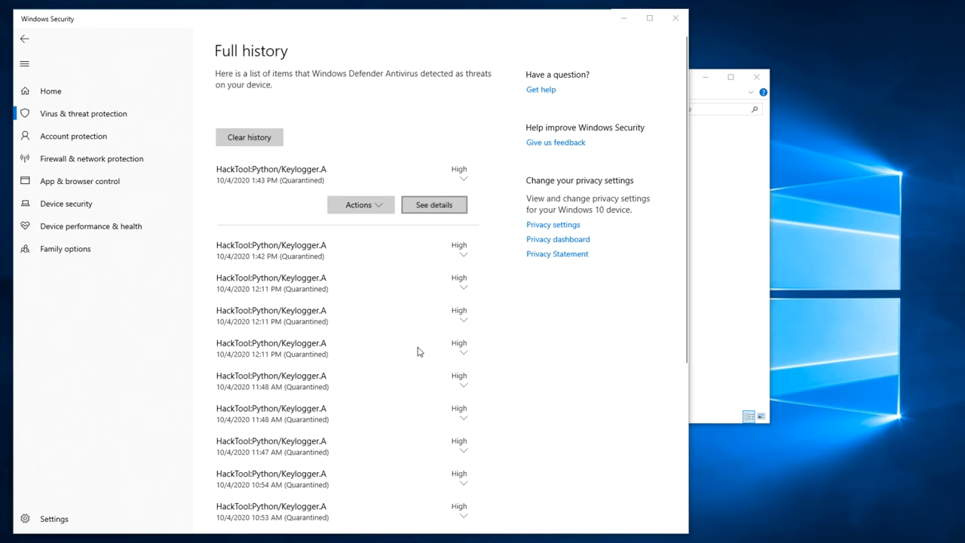
left_click(434, 205)
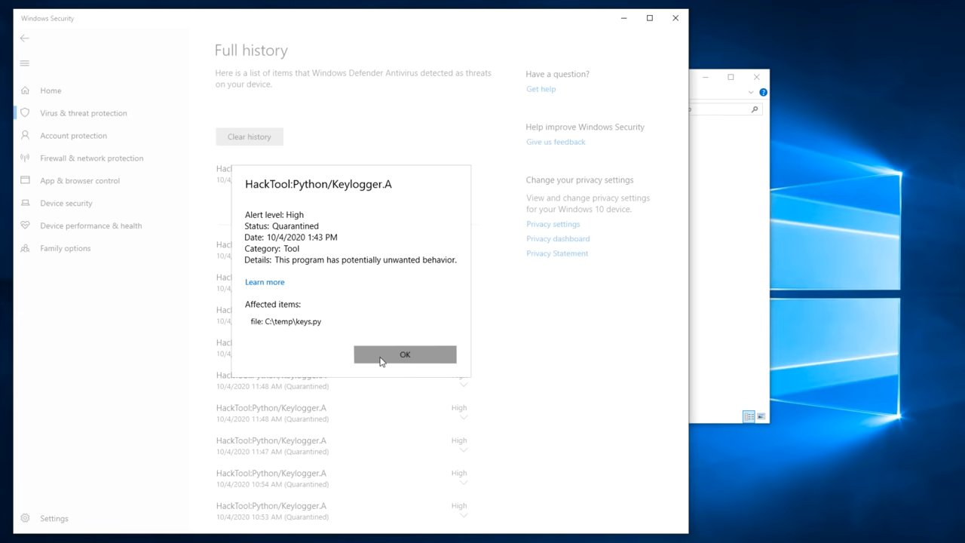
left_click(404, 353)
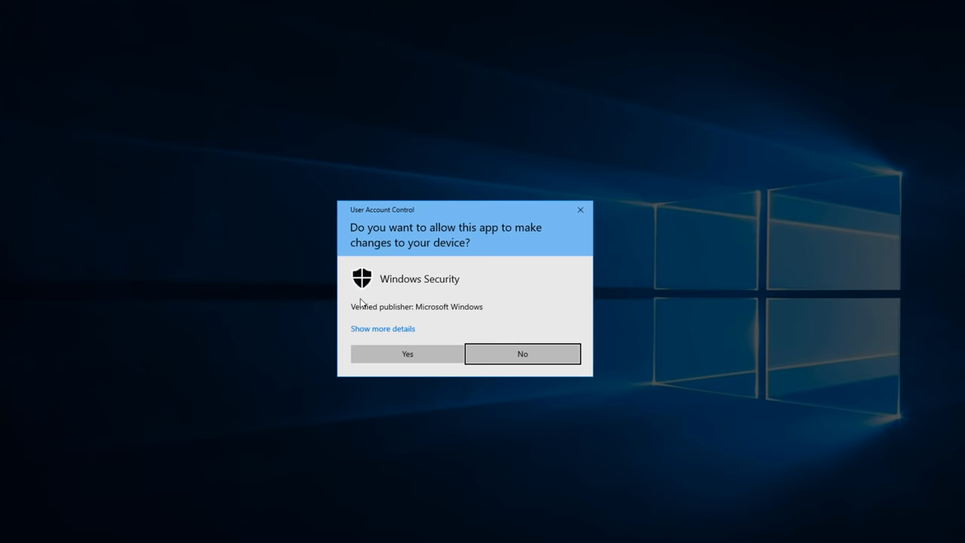
left_click(407, 353)
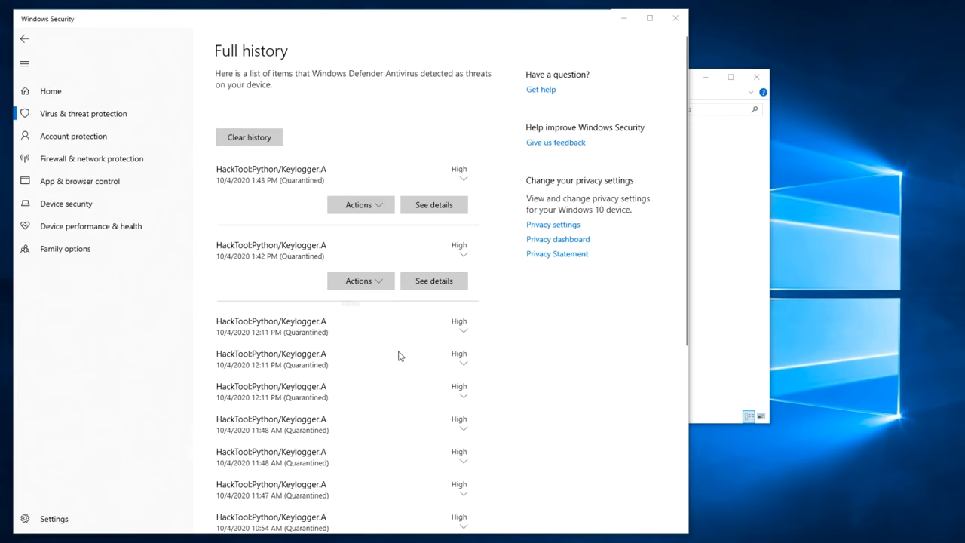